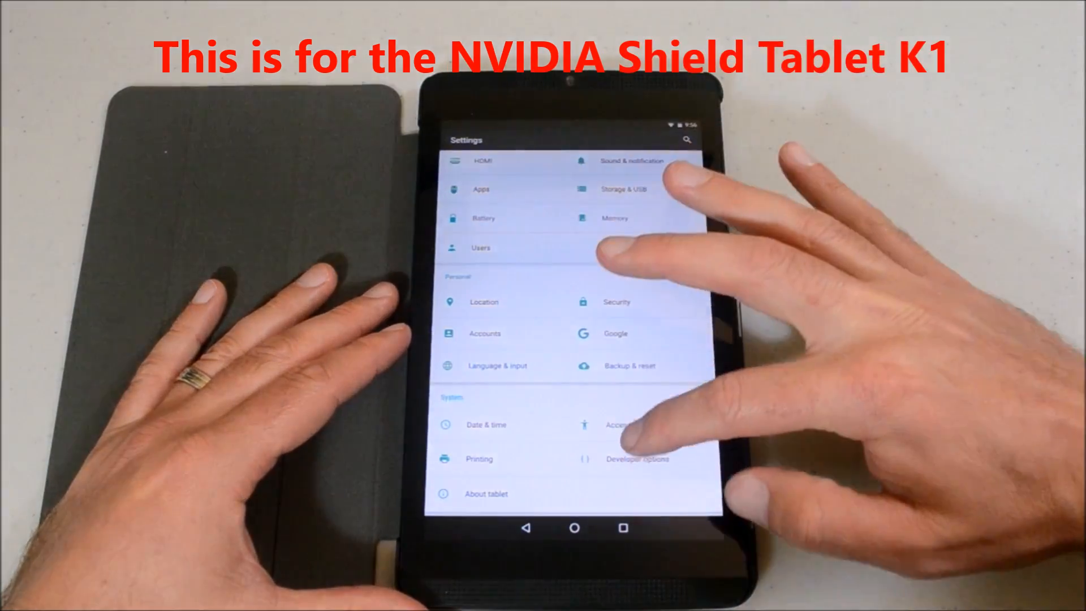
Step: Start setting up the newly detected SanDisk SD card from its notification
scroll("down", 3)
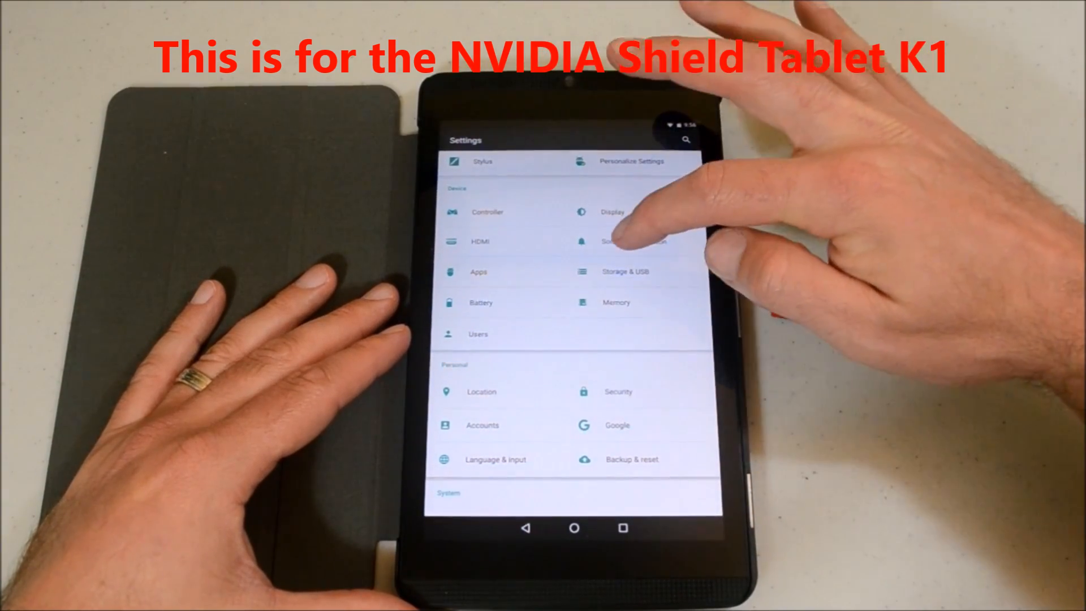
left_click(623, 270)
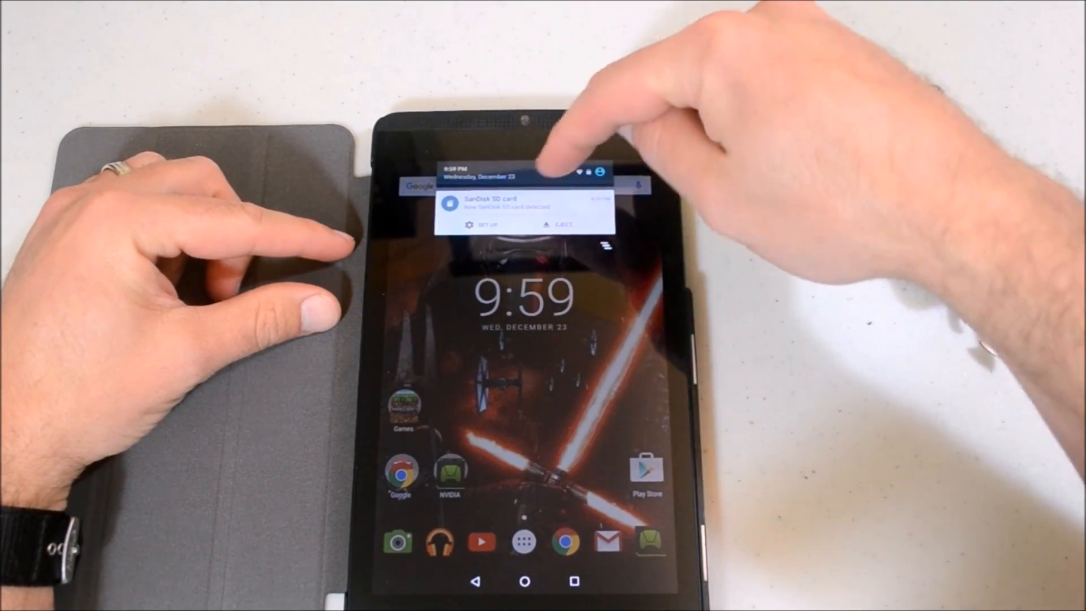
left_click(487, 224)
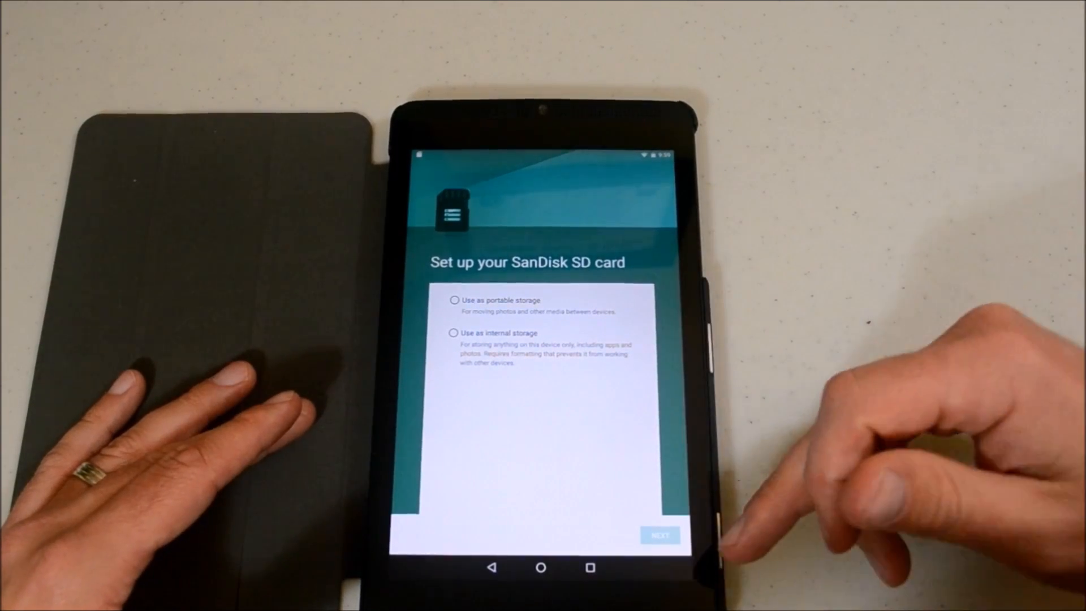
mouse_move(761, 55)
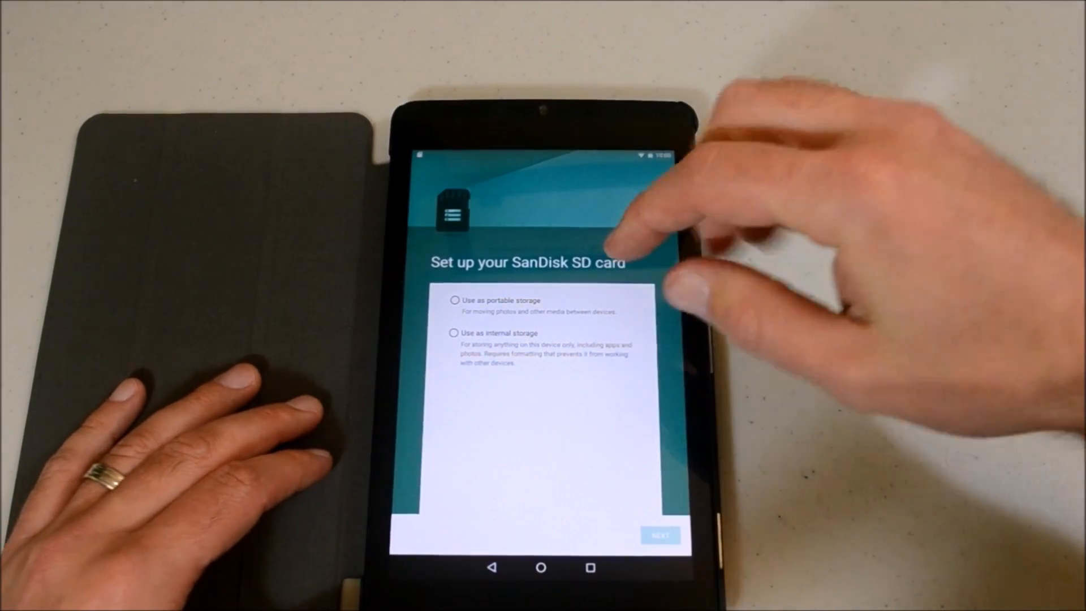
Step: Choose 'Use as internal storage' for the card and continue to the format warning
left_click(455, 332)
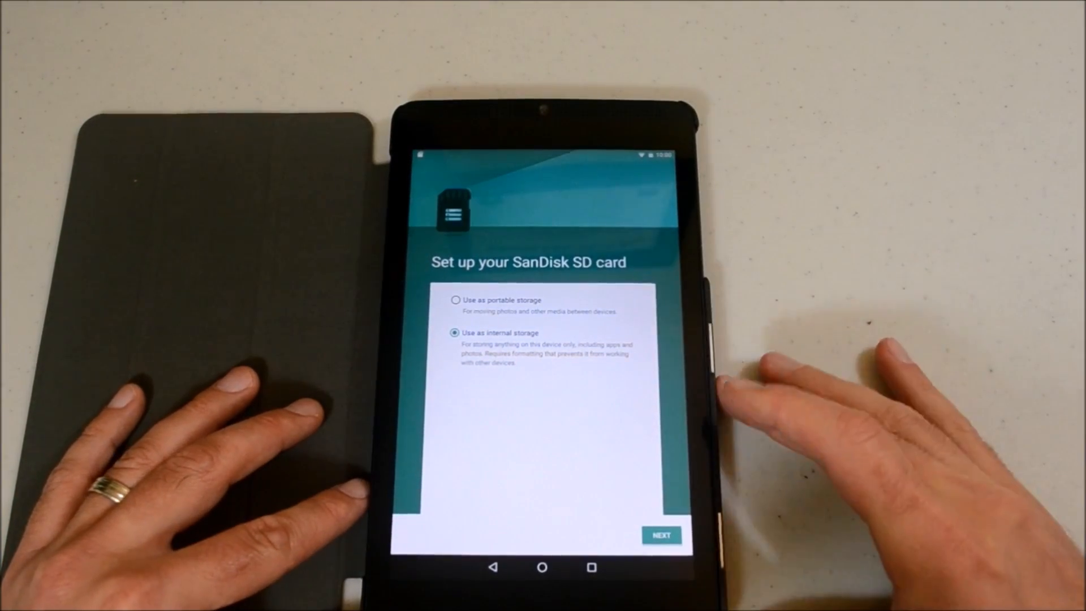
left_click(660, 535)
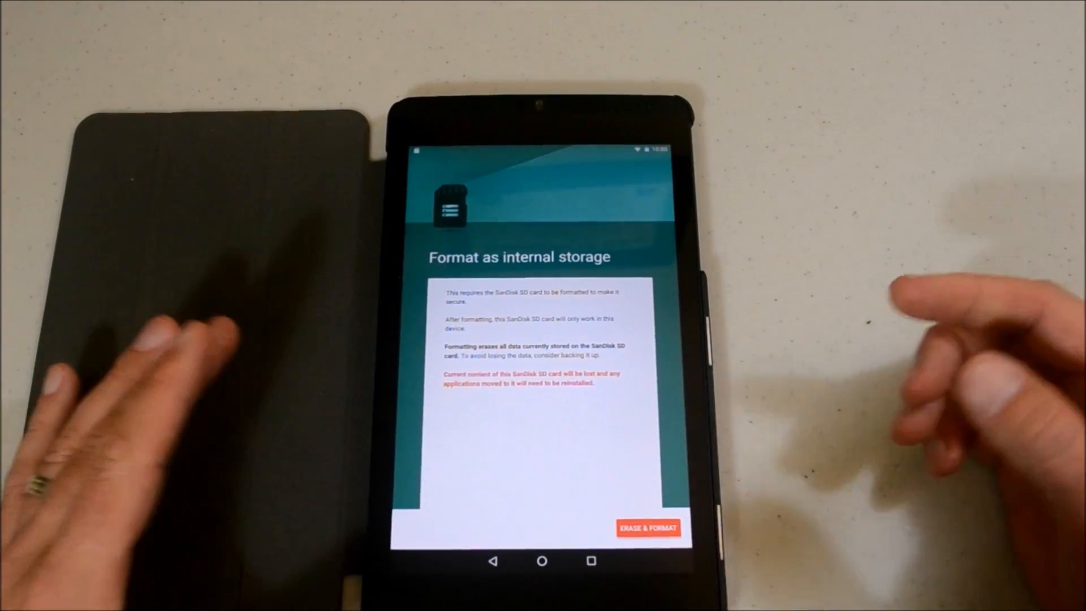
Step: Erase and format the SanDisk SD card as internal storage
left_click(649, 527)
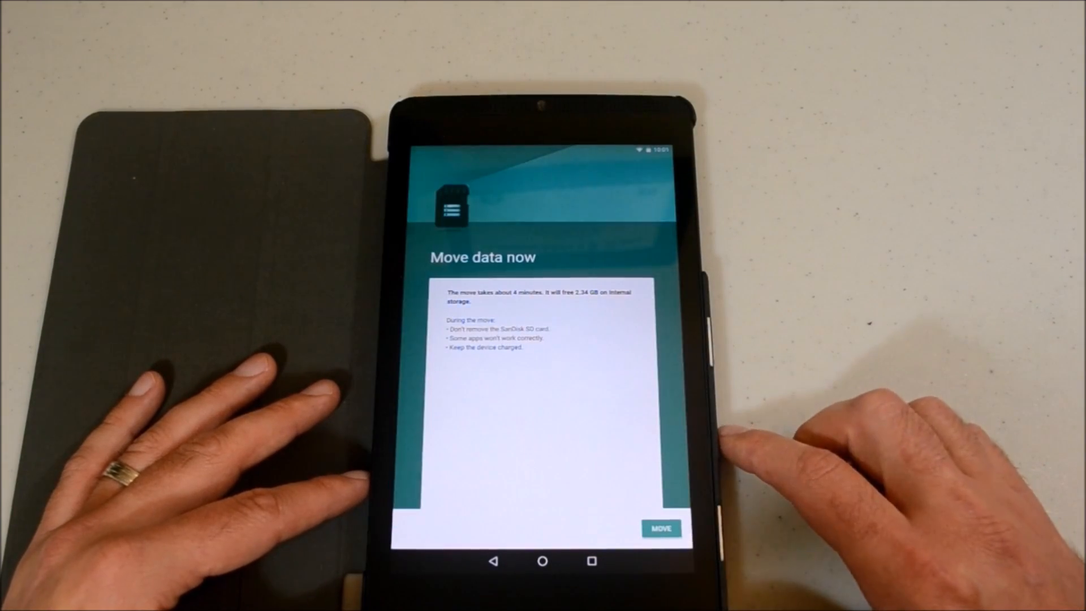
Step: Move existing data onto the newly formatted card
left_click(660, 528)
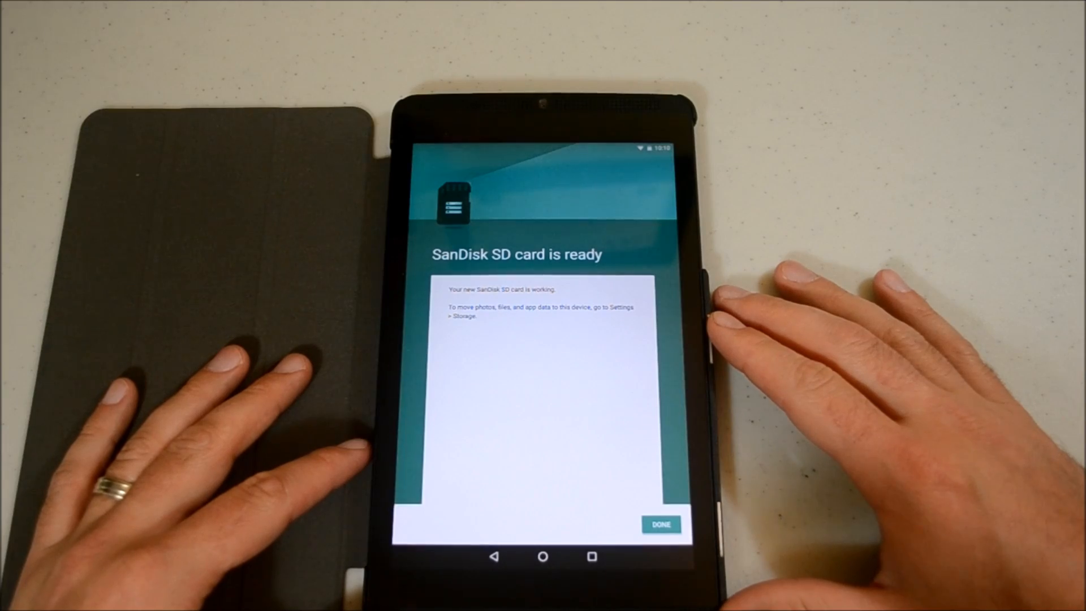
Step: Finish the card setup, return Home and launch ES File Explorer from the app drawer
left_click(660, 524)
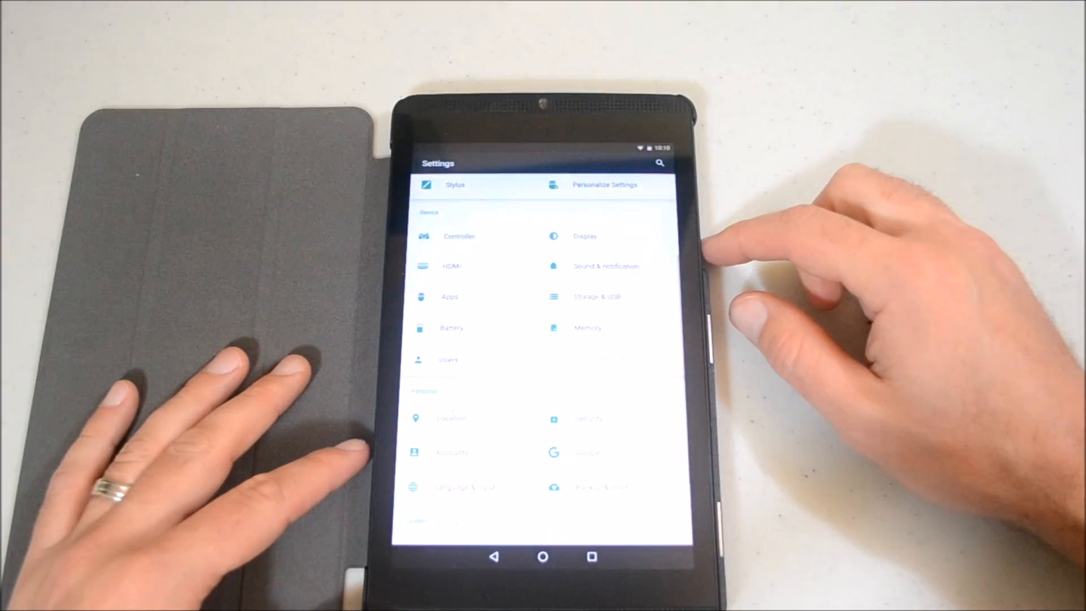
left_click(598, 296)
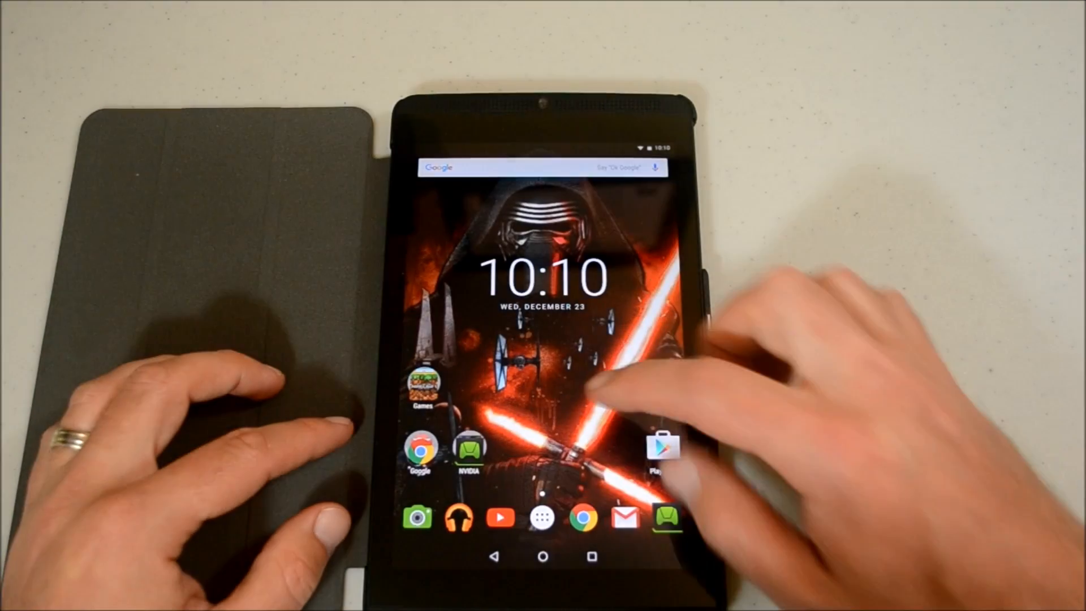
left_click(541, 517)
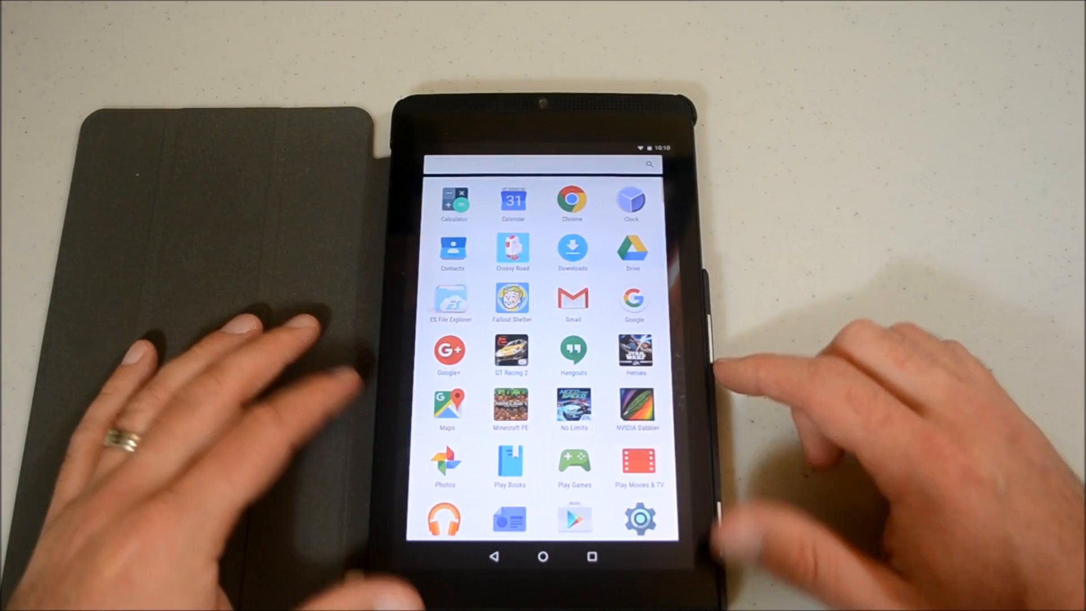
left_click(451, 301)
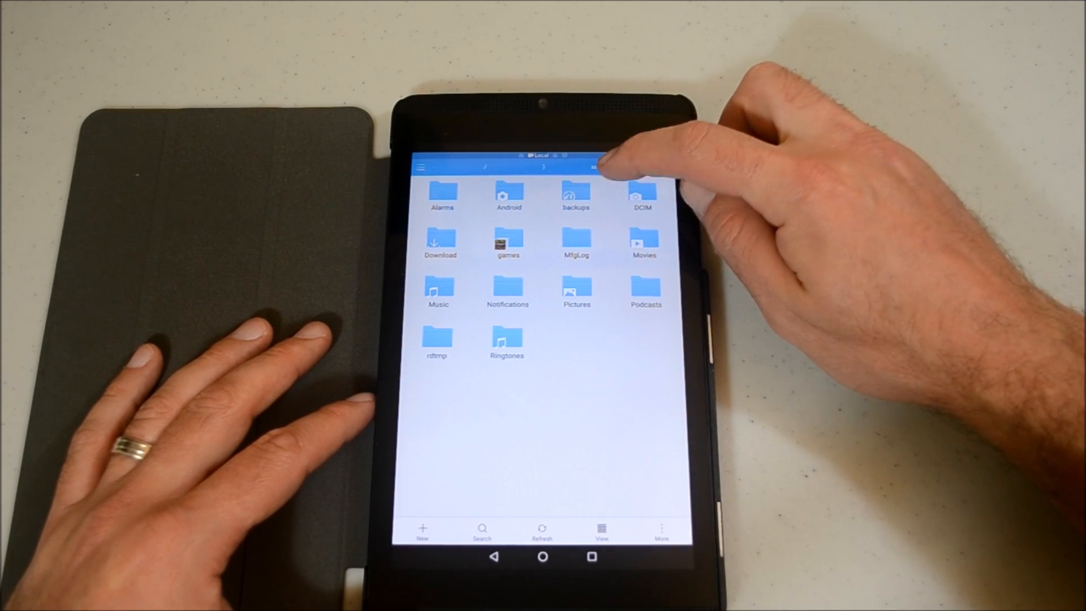
left_click(542, 556)
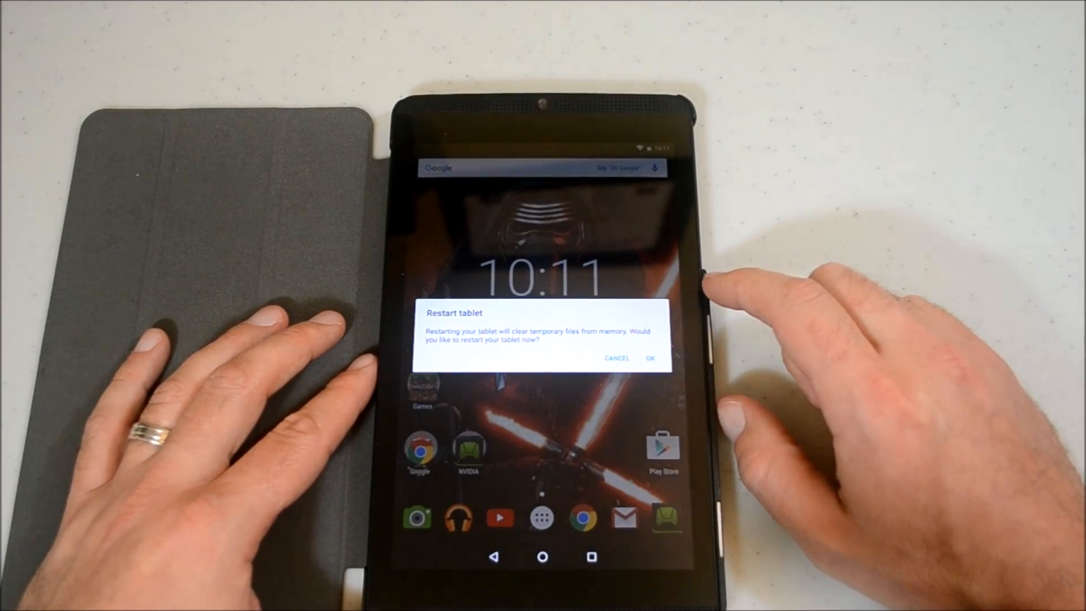
Step: Confirm restarting the tablet, then reopen ES File Explorer after reboot
left_click(617, 358)
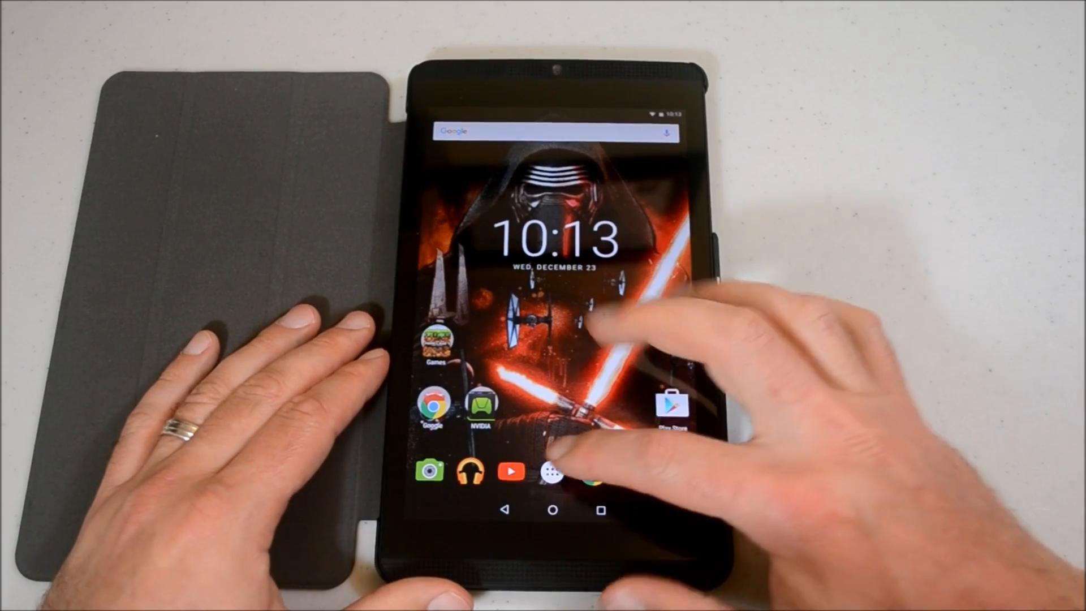
left_click(551, 470)
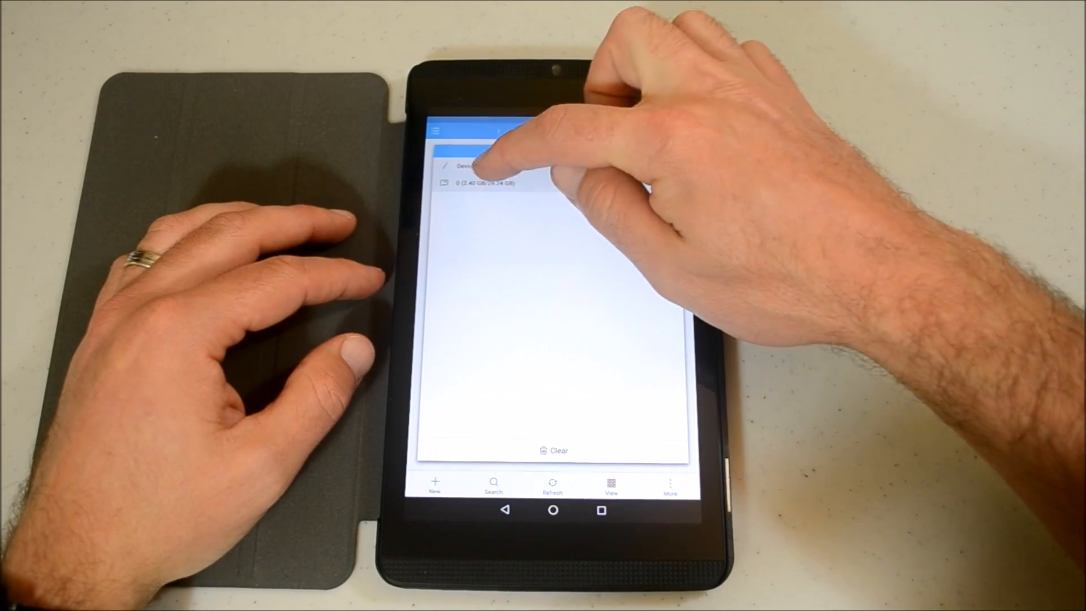
Step: Browse the Device root, then the 2.40 GB/29.24 GB storage location via History
left_click(477, 166)
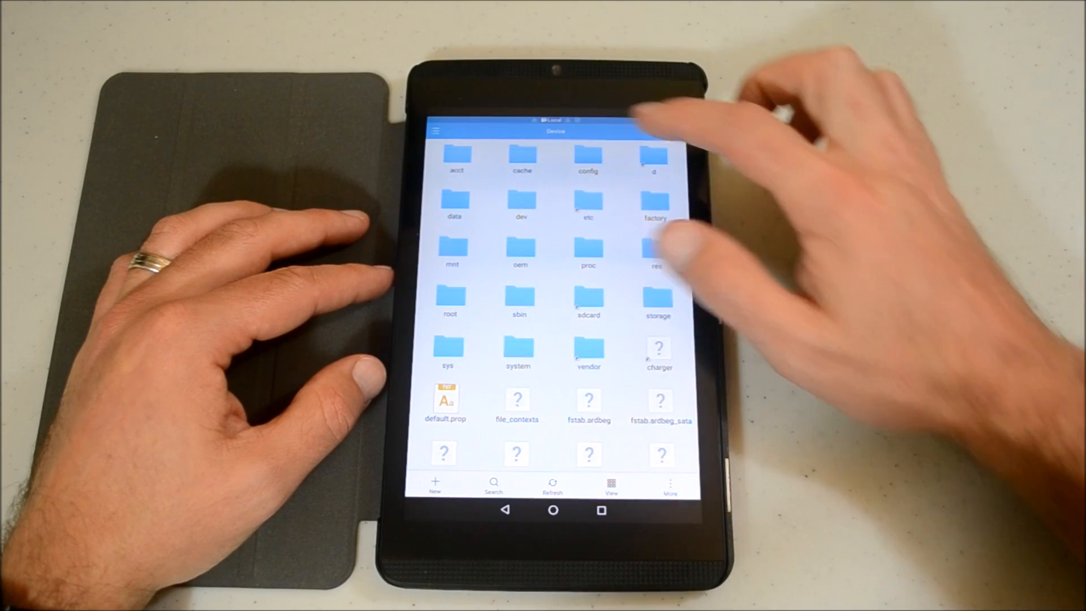
left_click(589, 303)
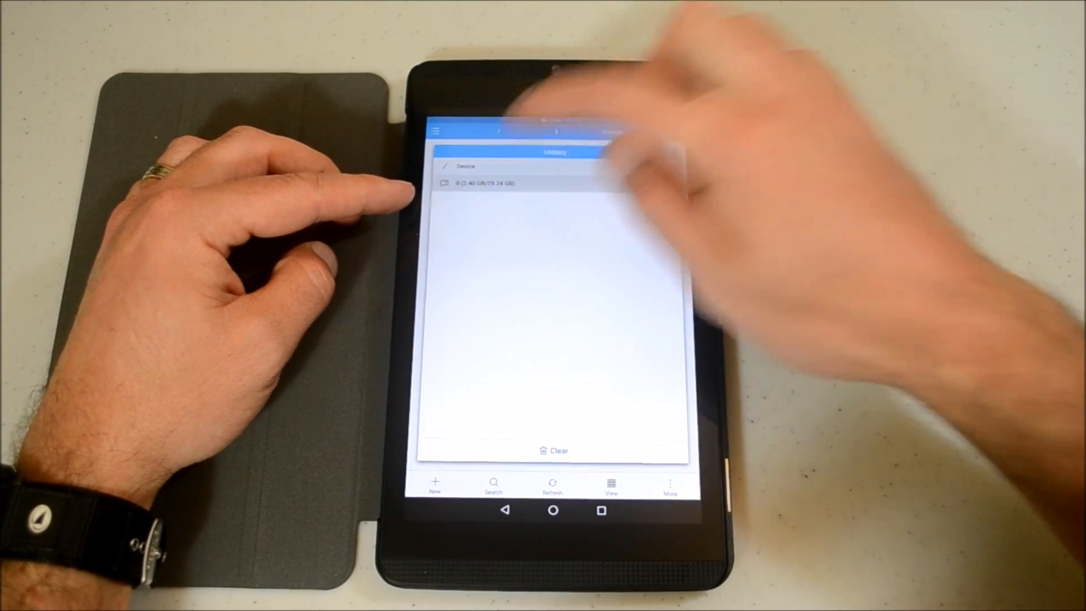
left_click(483, 183)
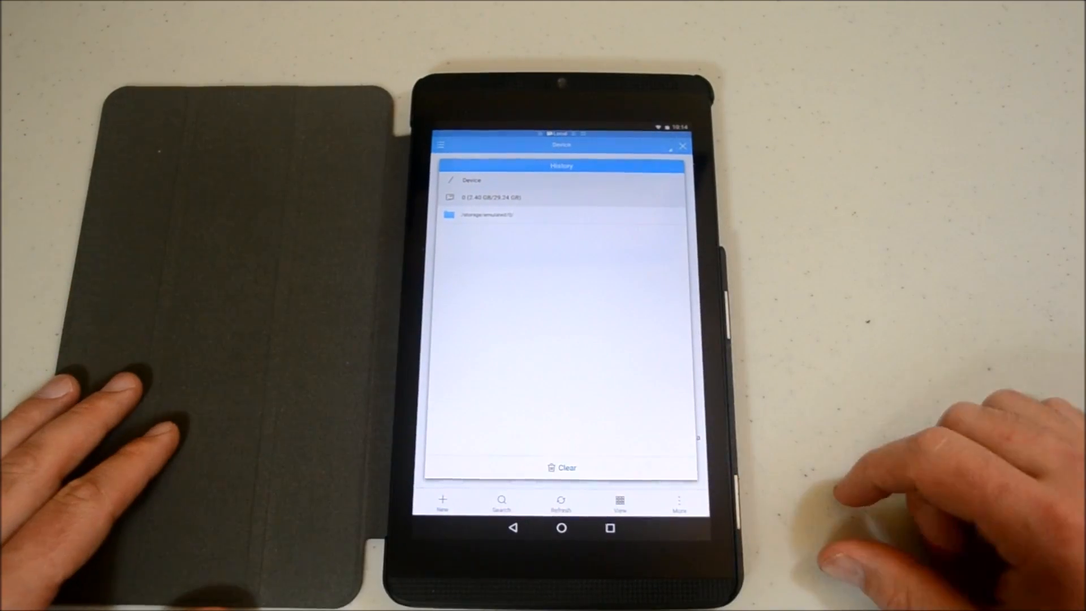
Step: Return to the Device root folders, then leave ES File Explorer for the home screen
left_click(487, 214)
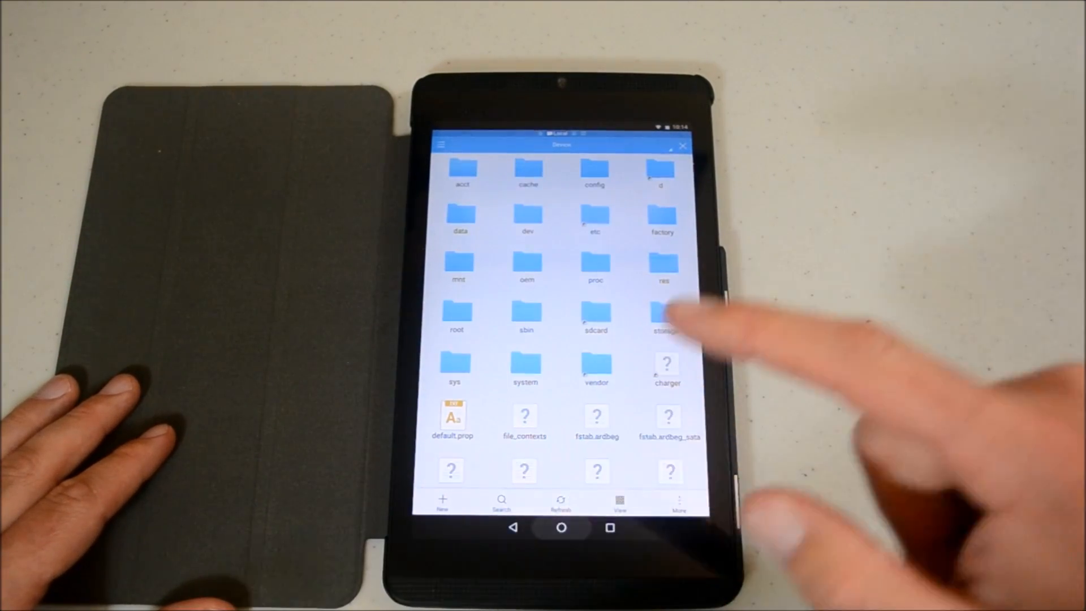
left_click(561, 528)
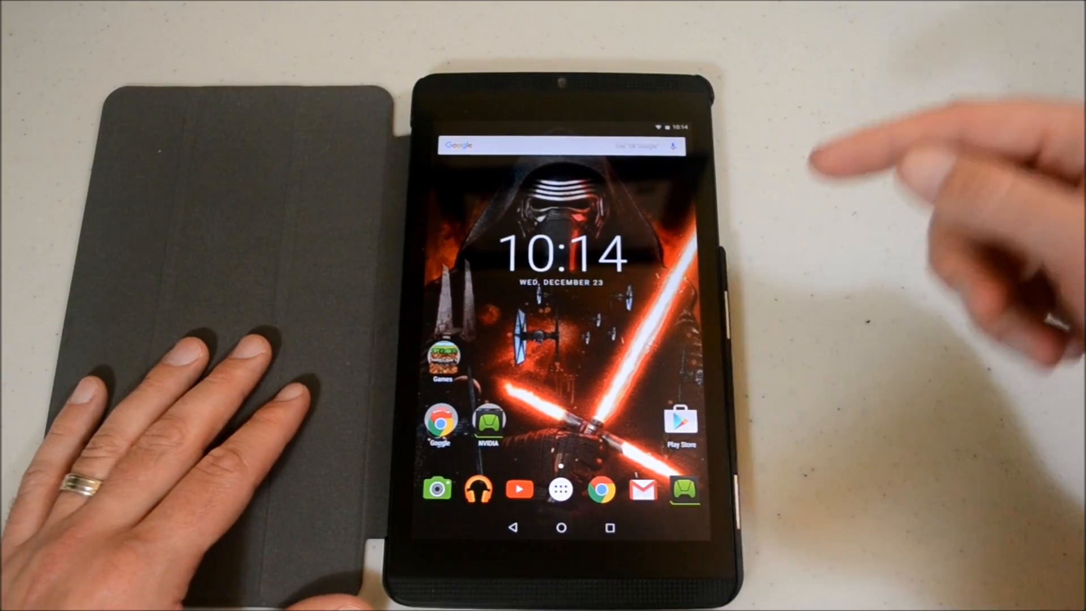